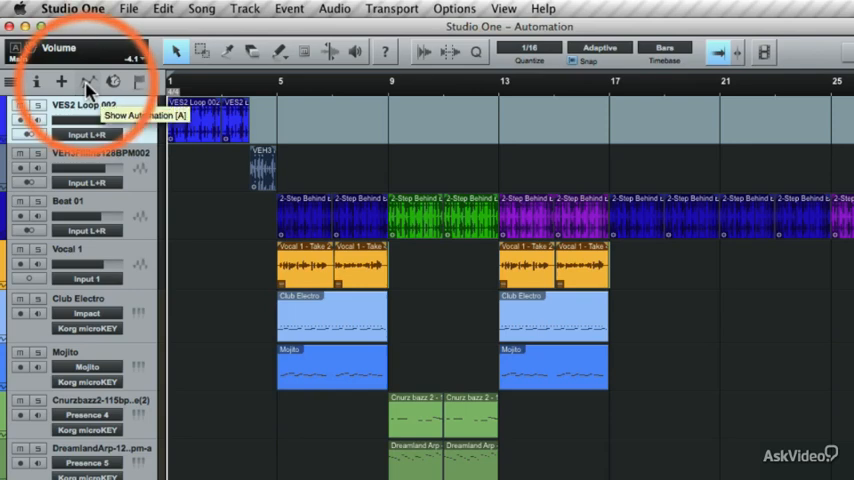
- Show automation lanes and display Volume automation on VES2 Loop 002
click(89, 82)
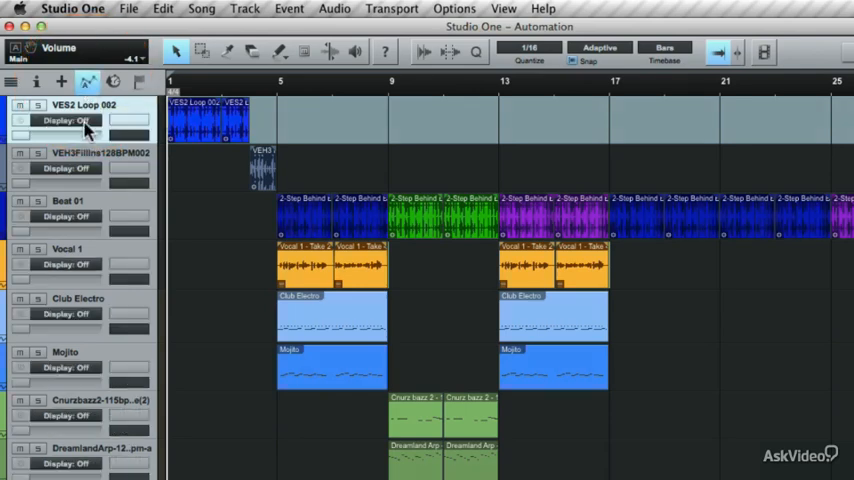
click(62, 120)
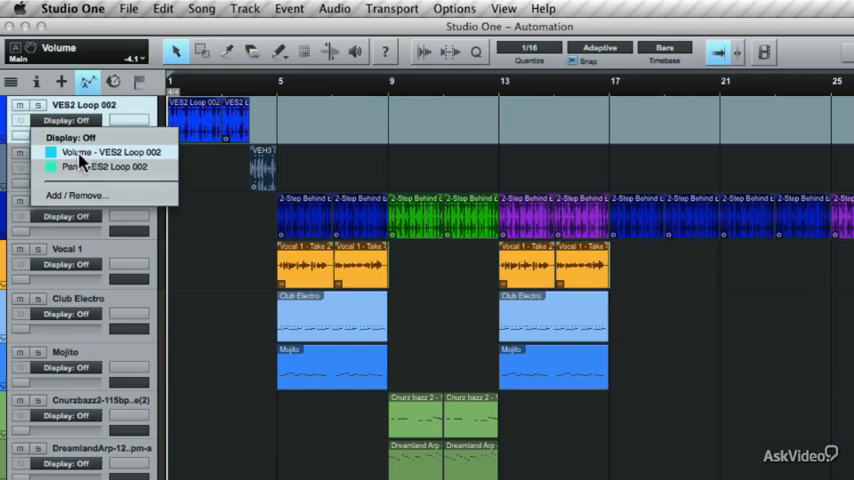
mouse_move(110, 166)
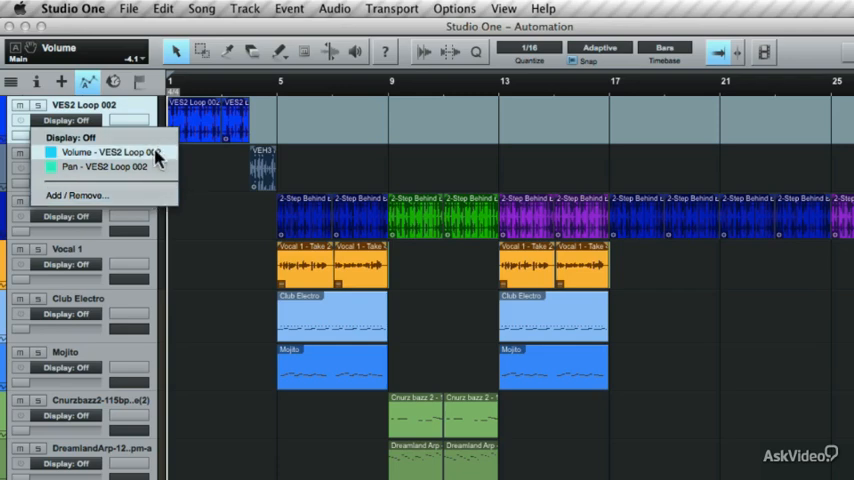
click(105, 151)
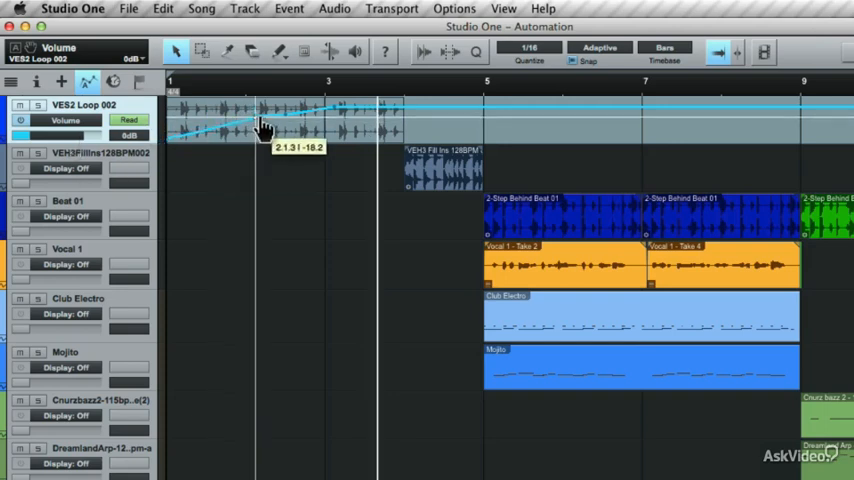
- Drag the first VES2 Loop 002 volume point down to about -18 dB
drag(262, 127, 355, 130)
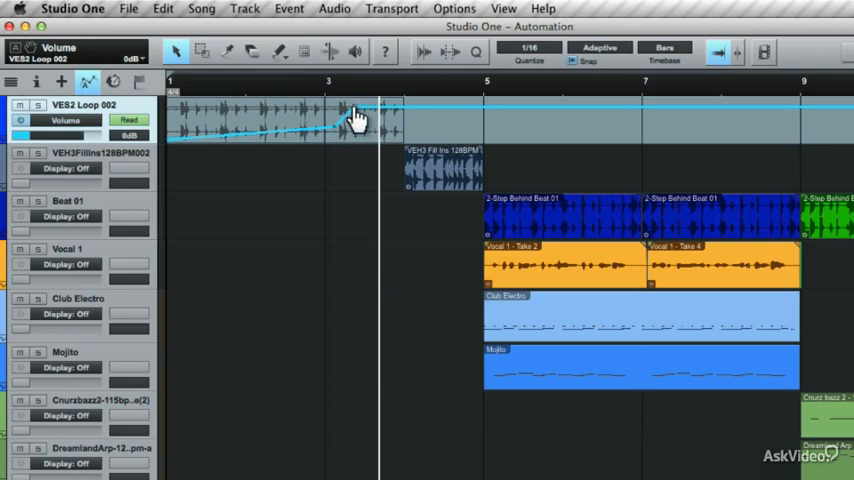
- Open the value and Cut, Copy, Delete options for the volume point
right_click(357, 113)
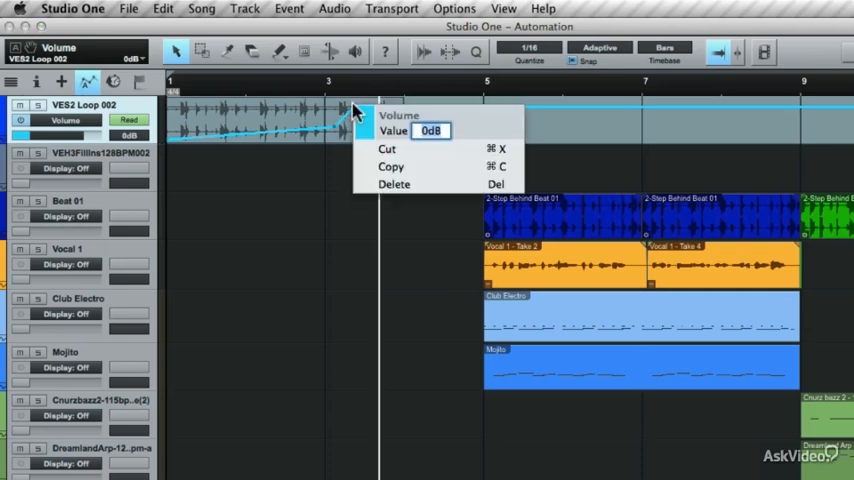
mouse_move(440, 190)
text(+3.5)
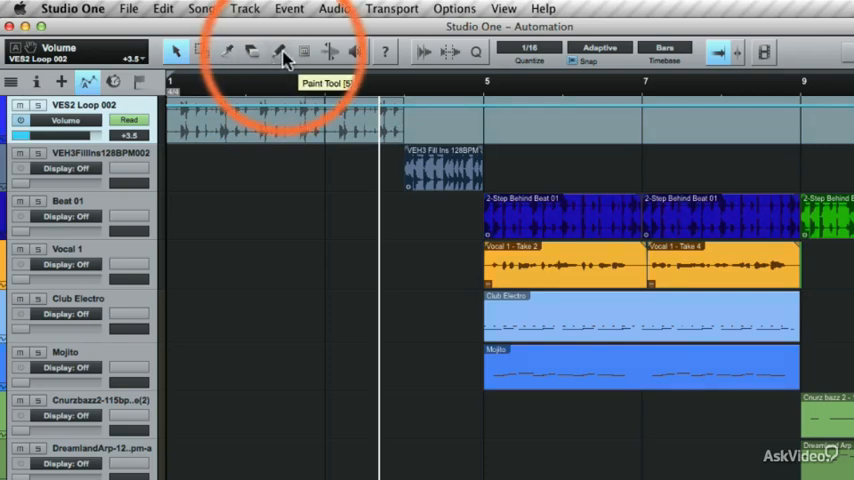
- Draw a freehand volume curve at the loop's start using the Paint Tool's Freehand shape
click(279, 51)
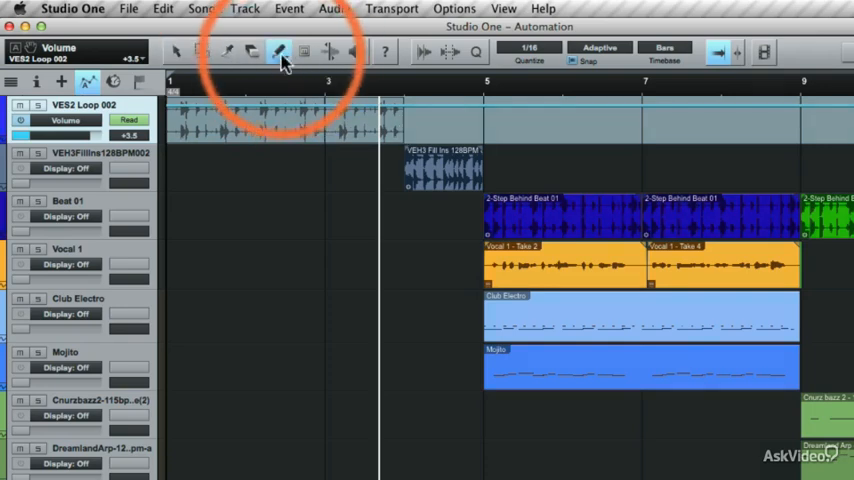
click(279, 51)
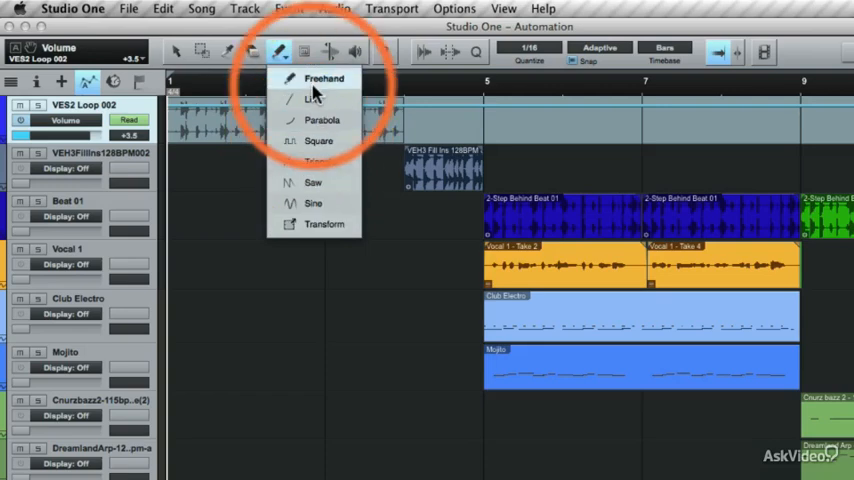
click(278, 51)
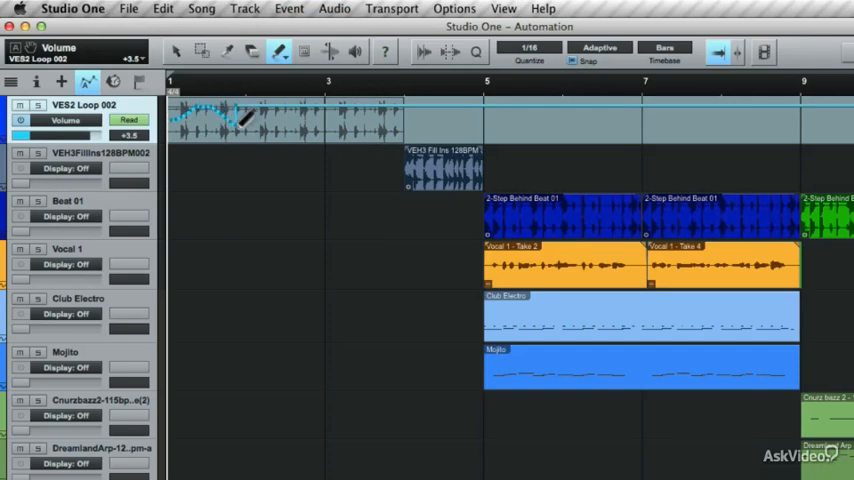
drag(230, 125, 375, 110)
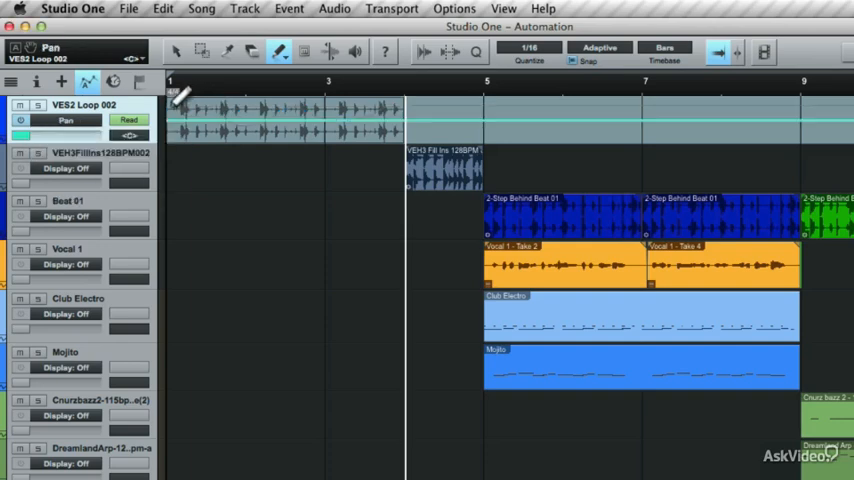
- Paint a square-wave pan pattern over VES2 Loop 002 with the Square shape
click(279, 51)
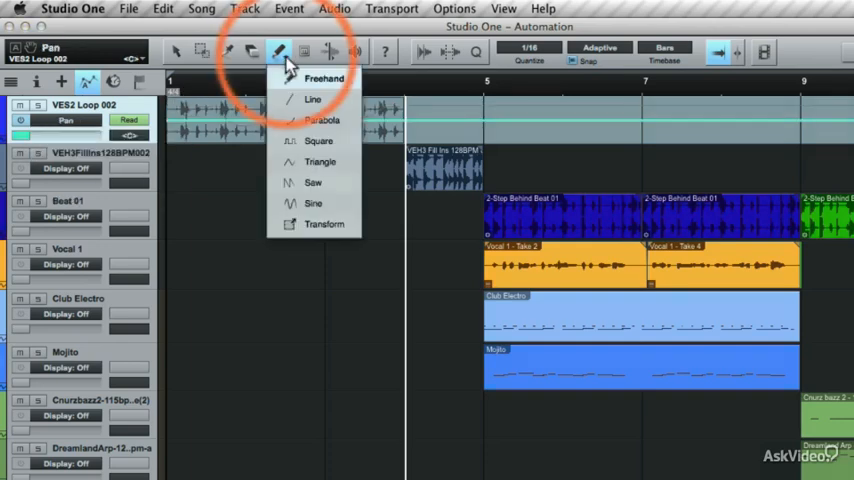
mouse_move(315, 140)
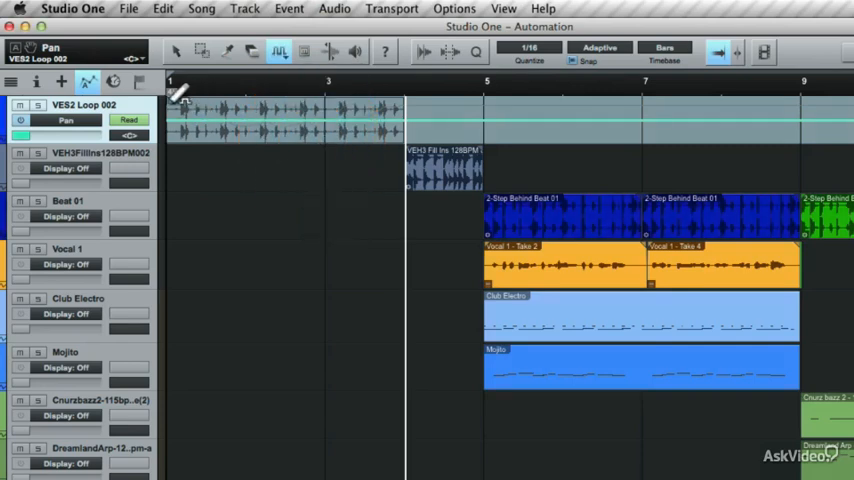
drag(175, 110, 255, 118)
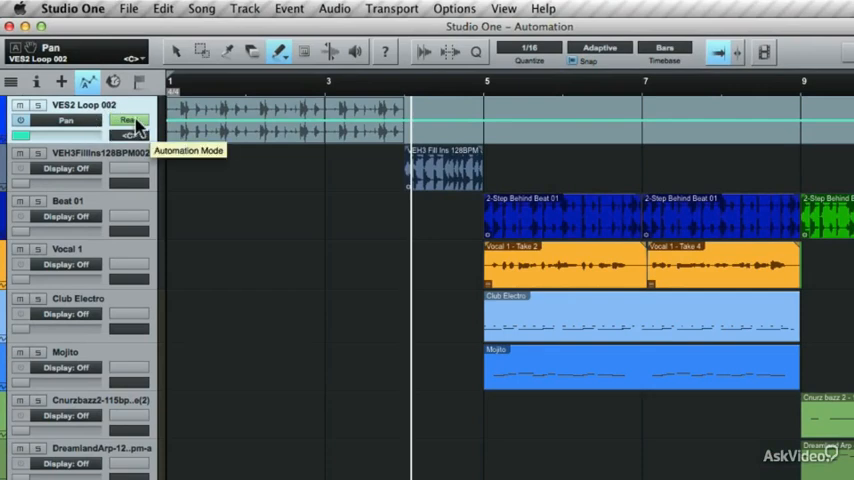
click(128, 120)
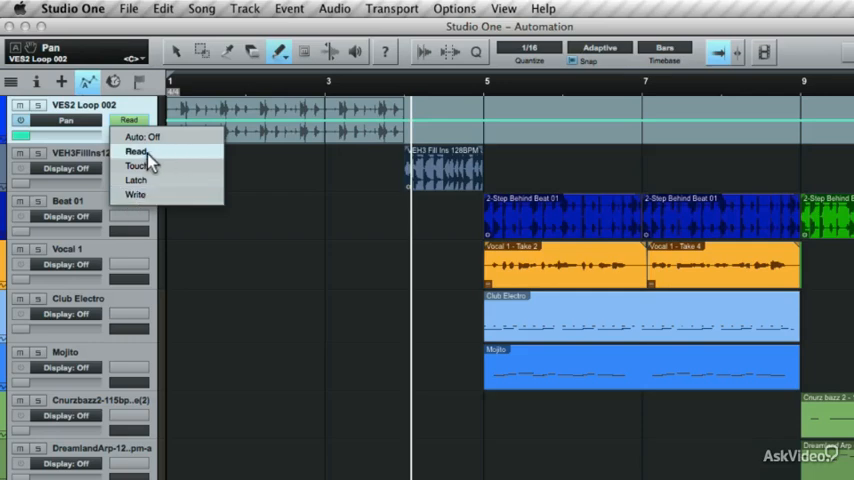
mouse_move(200, 160)
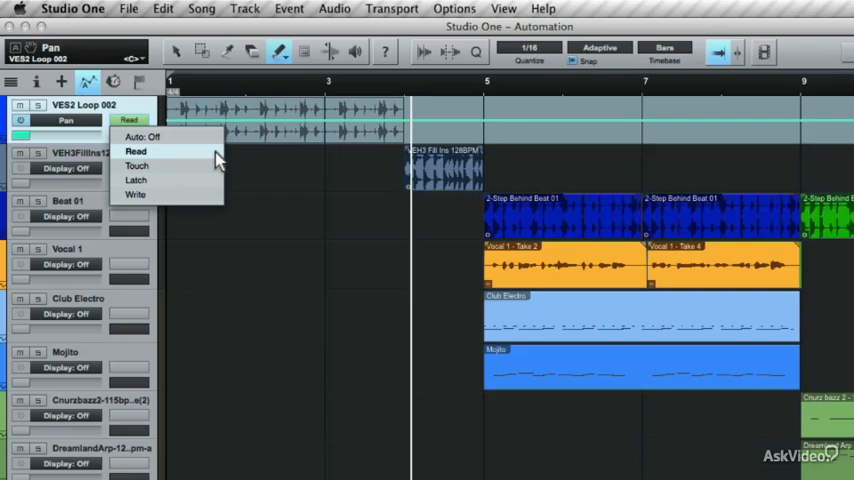
mouse_move(203, 200)
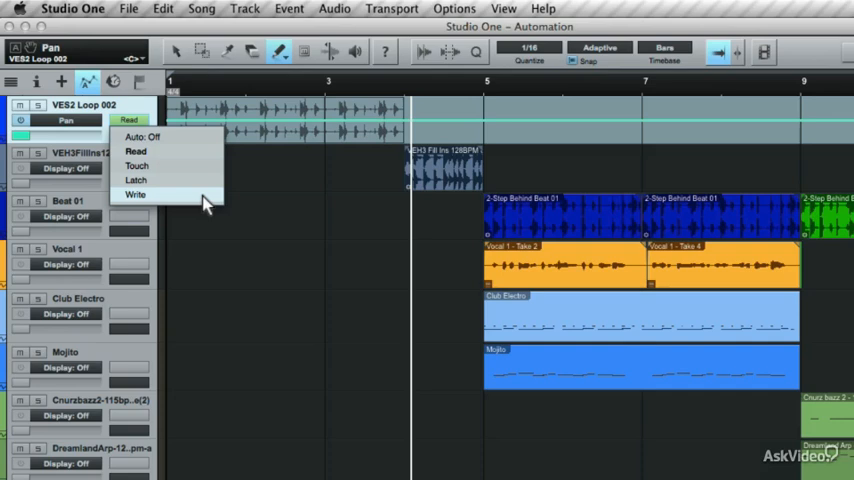
mouse_move(135, 150)
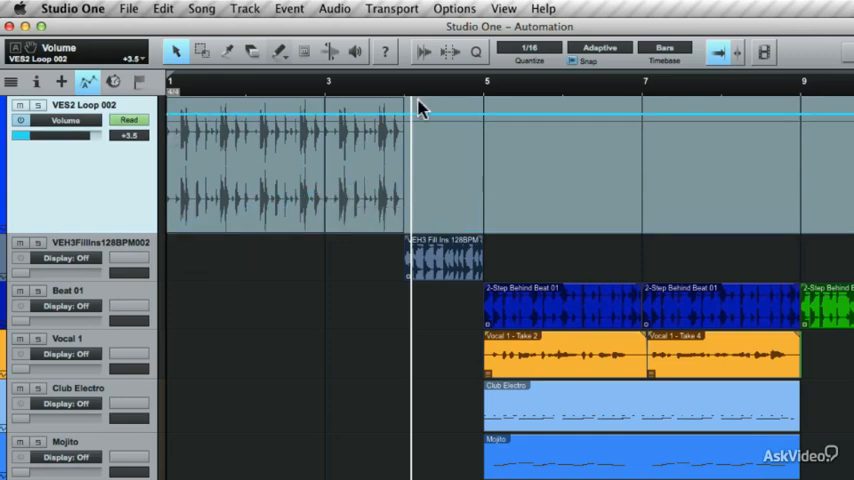
- Set the VES2 Loop 002 automation mode to Write
click(129, 120)
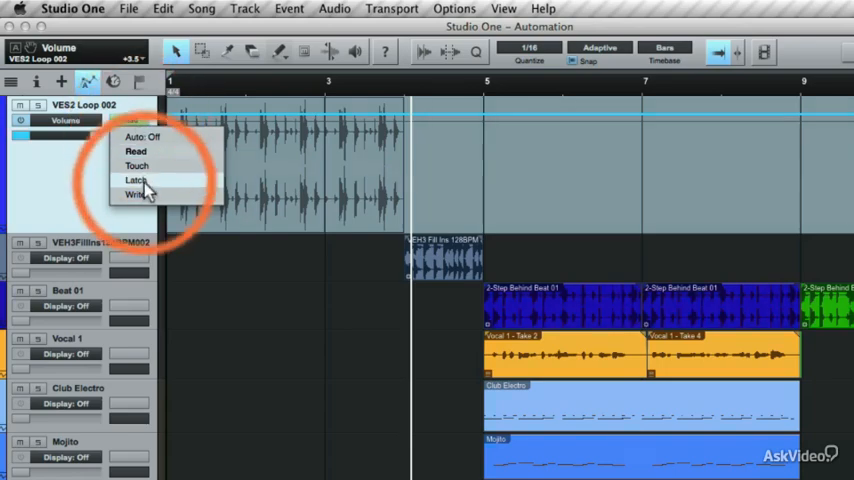
click(137, 194)
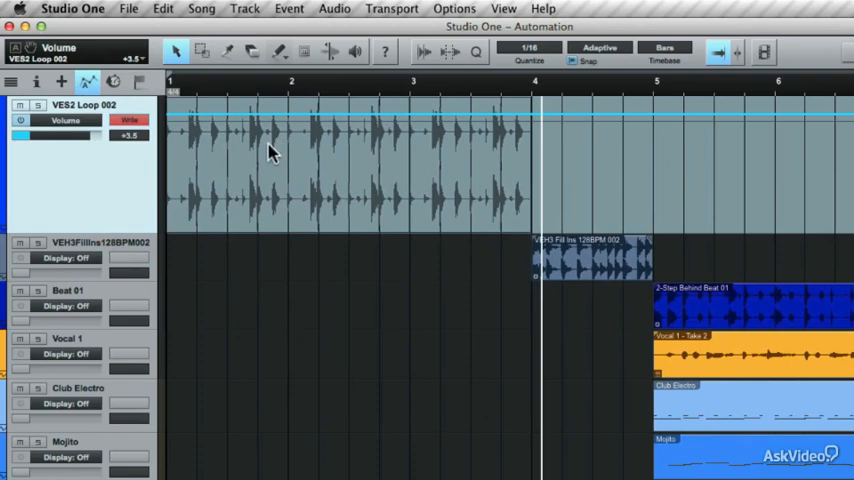
mouse_move(90, 143)
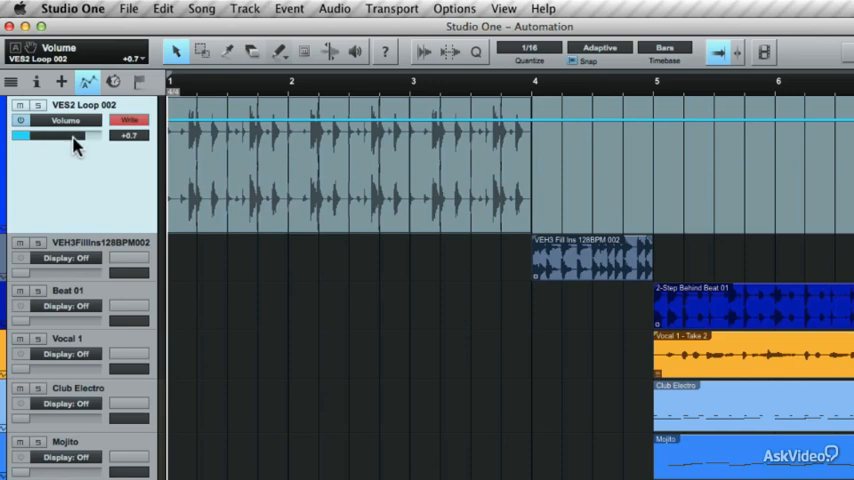
- Record a rising volume fader ride on VES2 Loop 002, then open the mode list
drag(75, 137, 30, 160)
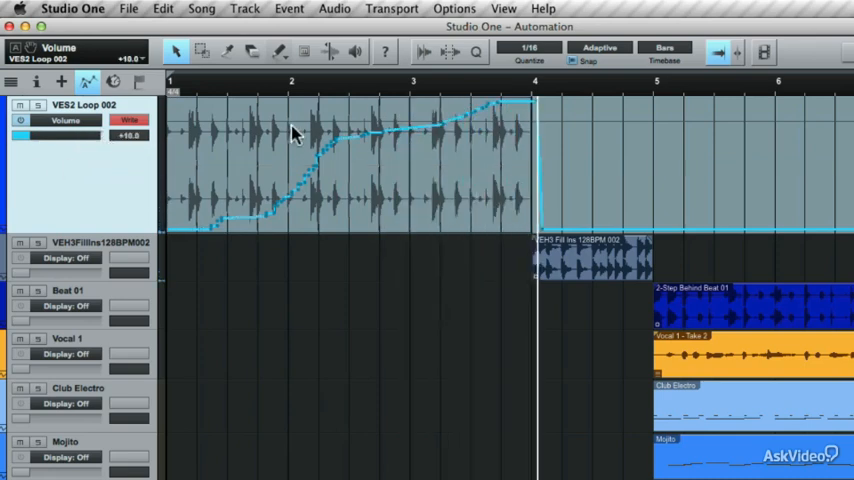
click(129, 120)
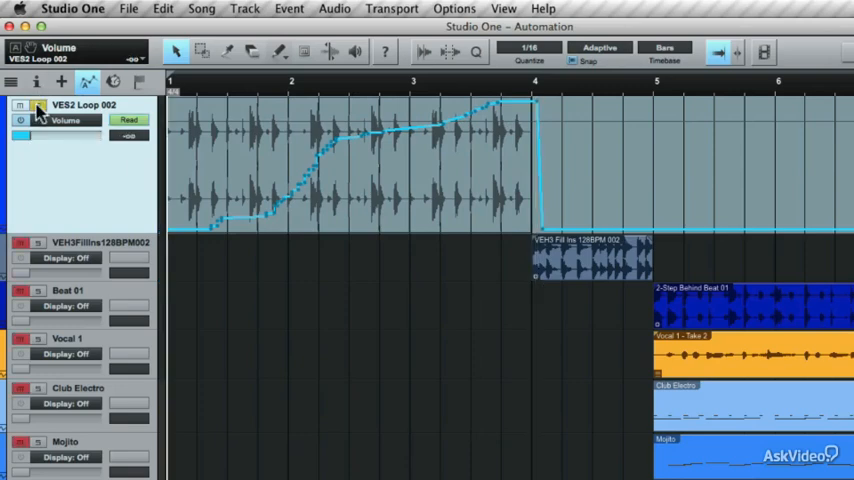
mouse_move(45, 113)
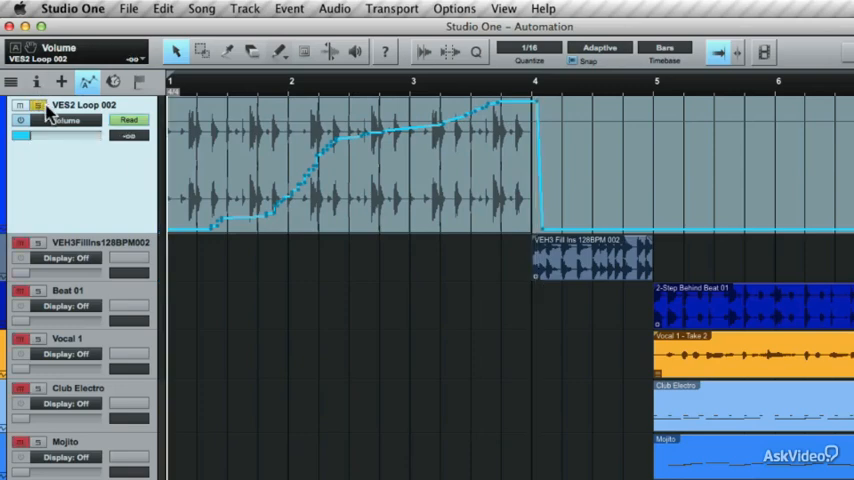
- Choose Write mode for the VES2 Loop 002 volume automation
click(129, 119)
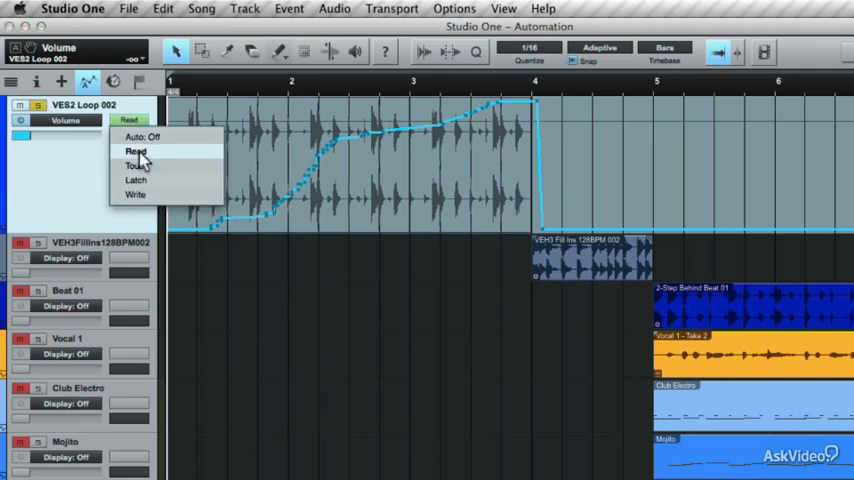
click(135, 194)
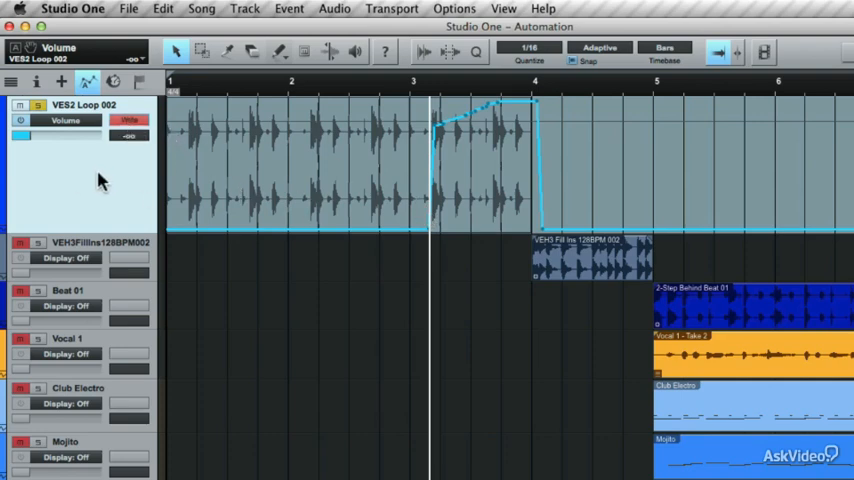
- Switch the VES2 Loop 002 volume automation to Touch mode
click(128, 120)
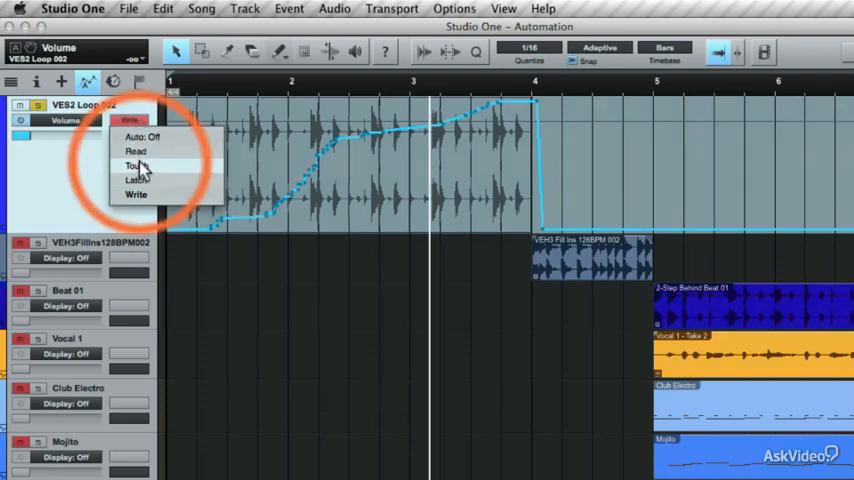
click(137, 165)
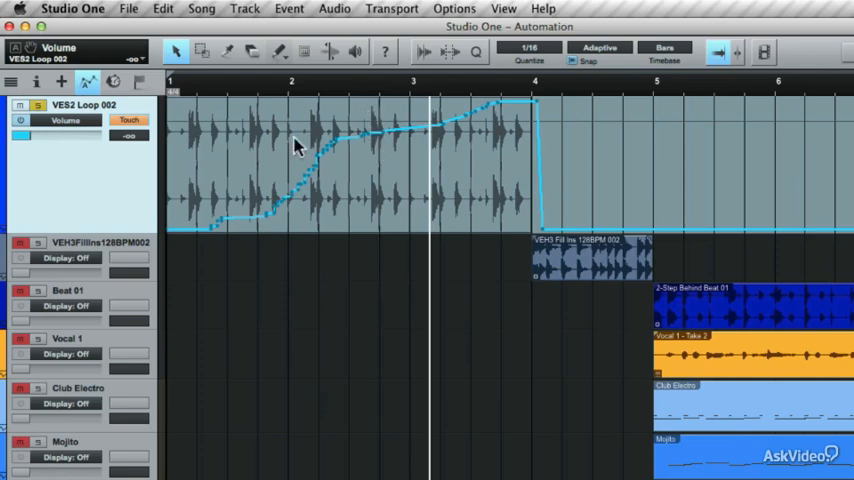
mouse_move(85, 140)
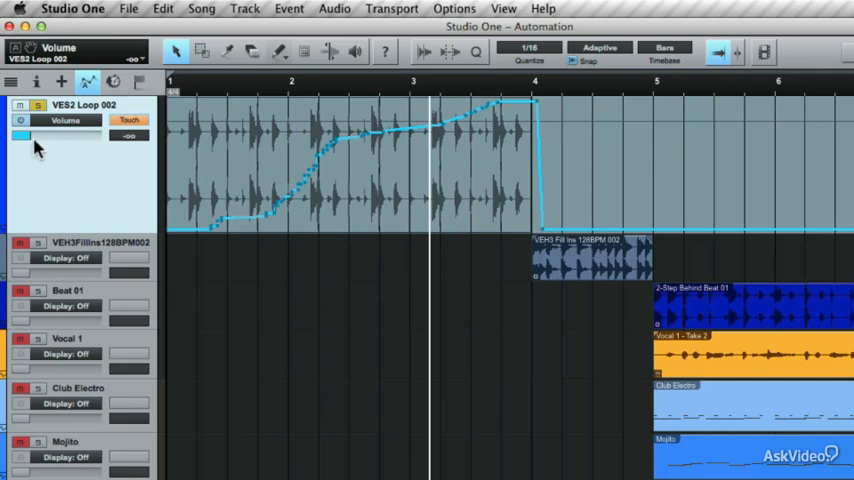
mouse_move(95, 208)
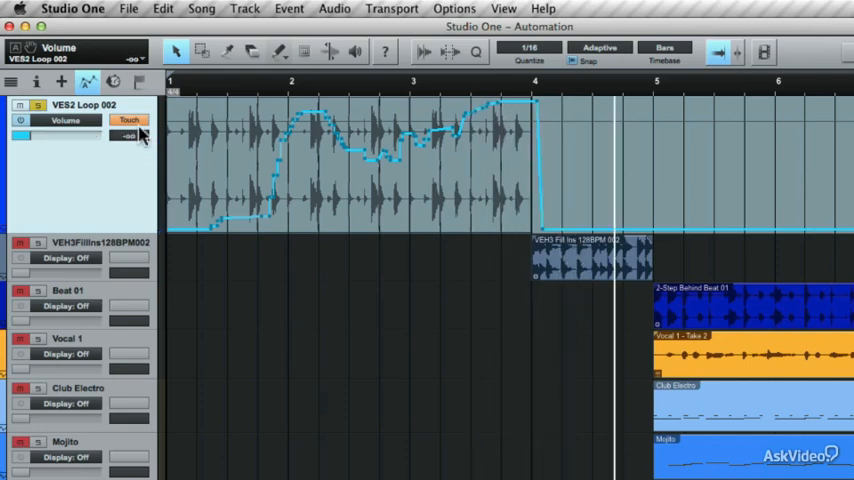
- Switch the VES2 Loop 002 volume automation to Latch mode
click(129, 120)
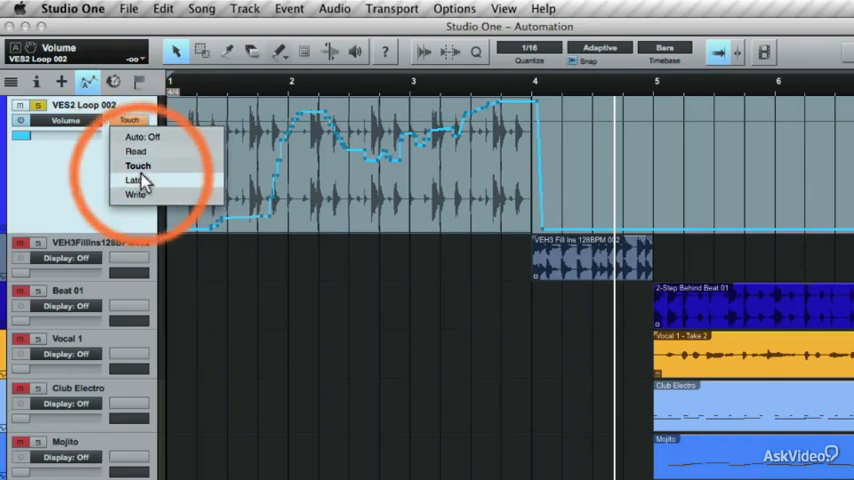
click(135, 180)
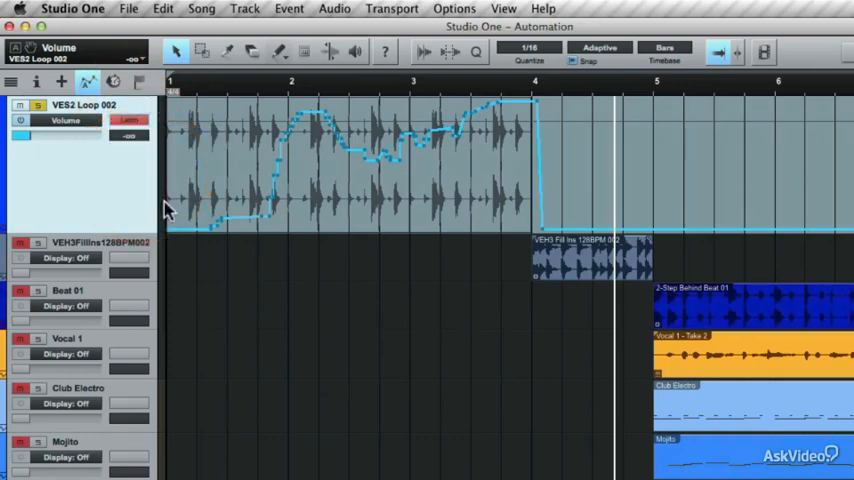
mouse_move(432, 205)
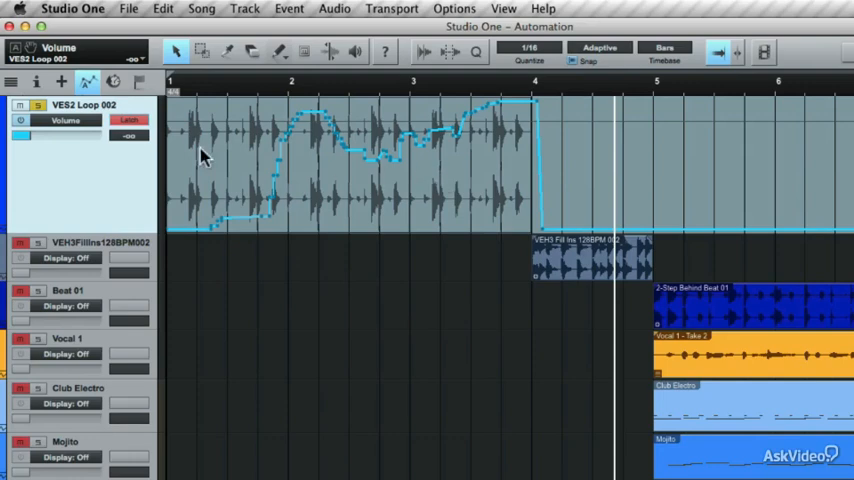
mouse_move(108, 165)
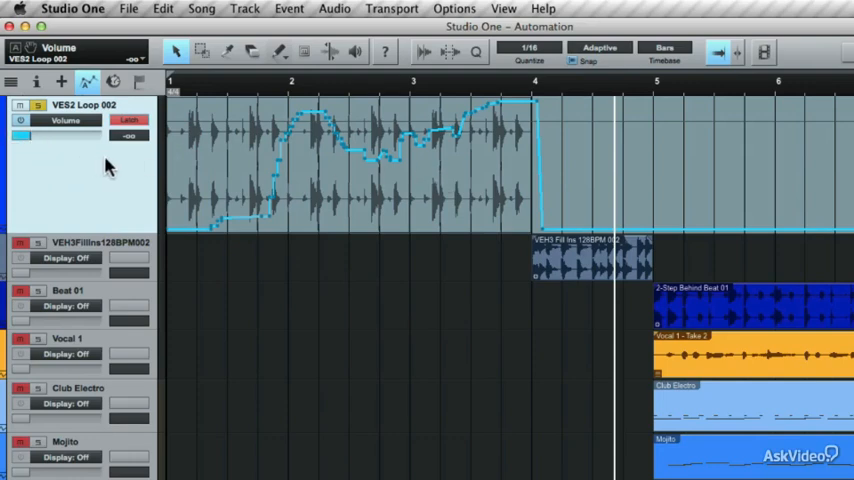
mouse_move(385, 223)
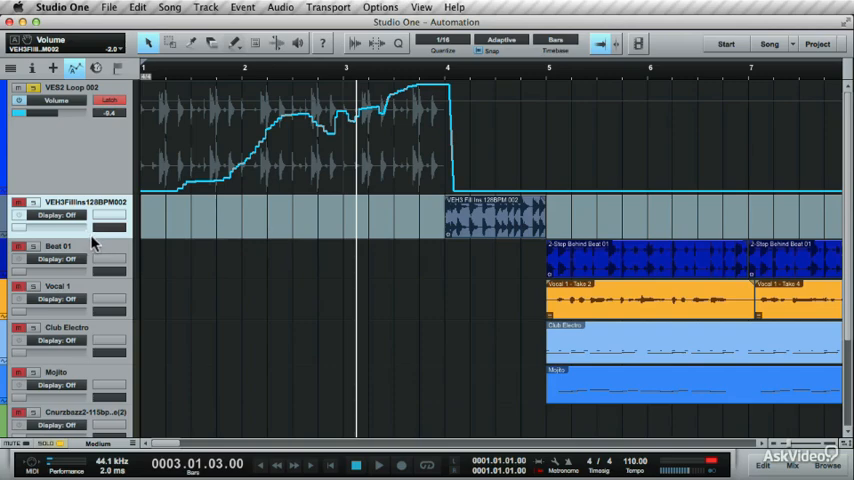
mouse_move(595, 307)
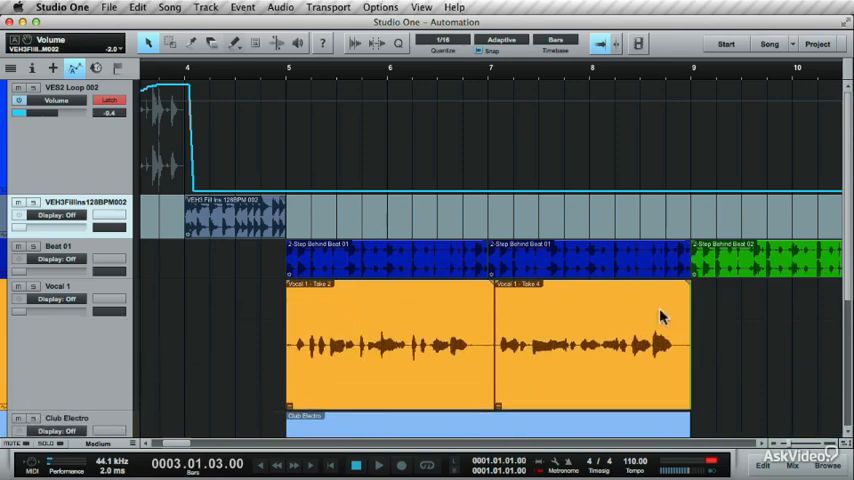
- Scroll the arrangement right to bring the Vocal 1 track area into view
scroll(down, 3)
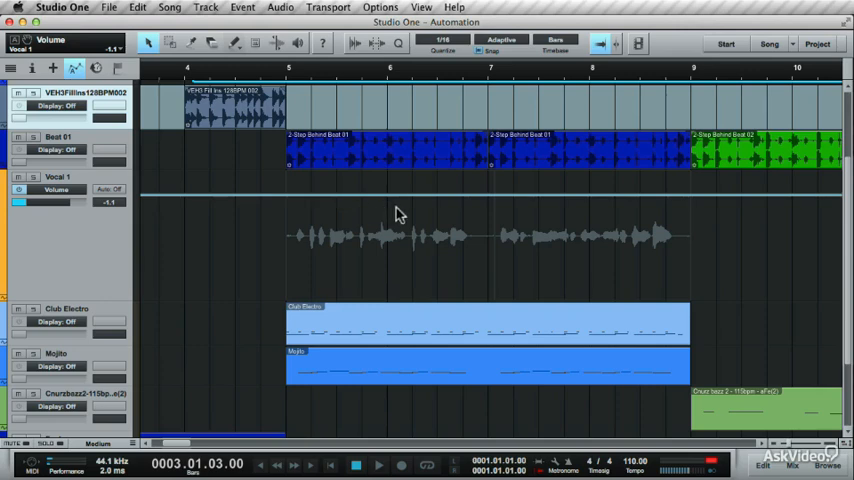
- Put Vocal 1 volume automation in Latch and record fader rises and dips over bars 5–9
click(108, 189)
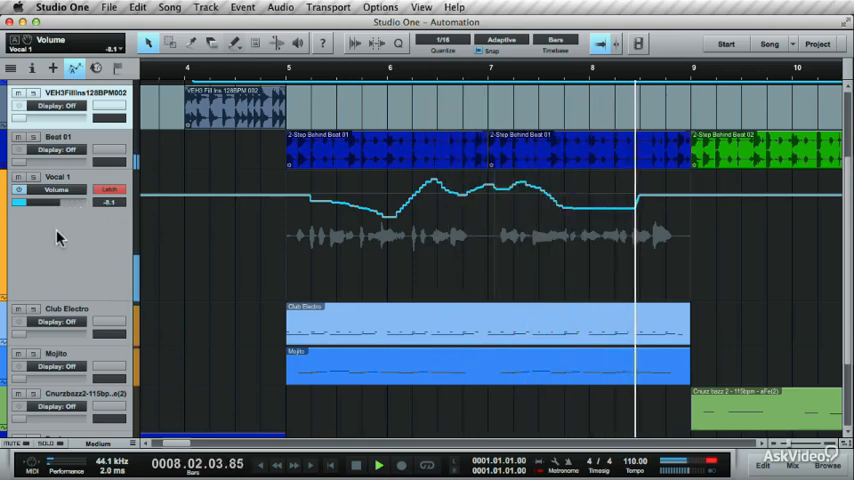
click(379, 464)
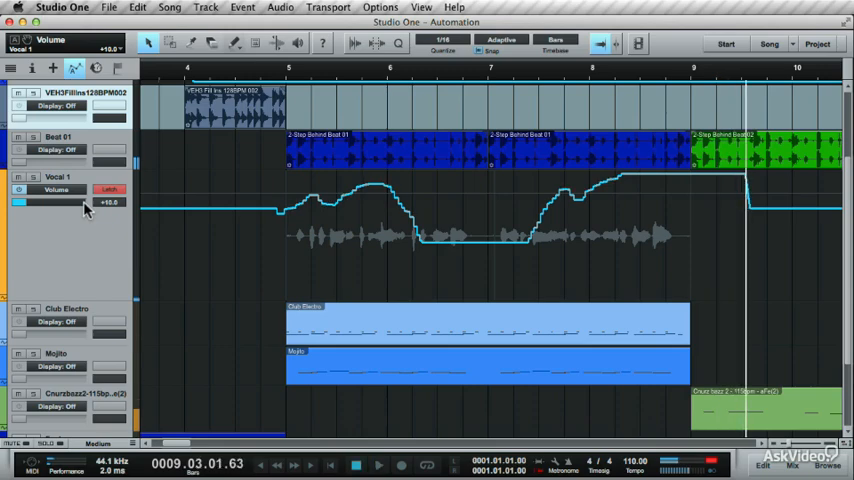
mouse_move(668, 168)
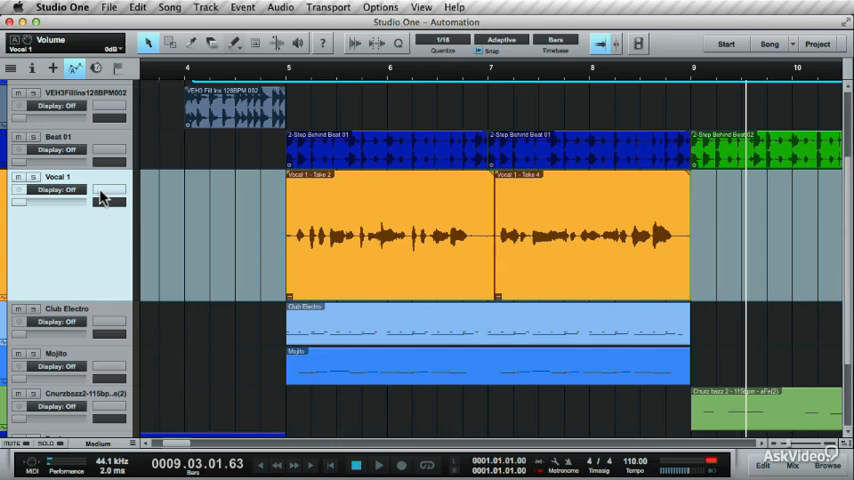
mouse_move(110, 232)
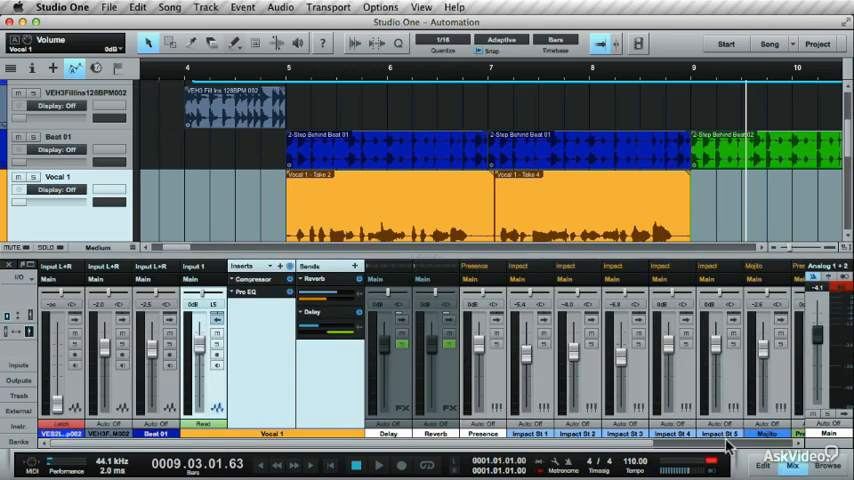
mouse_move(212, 280)
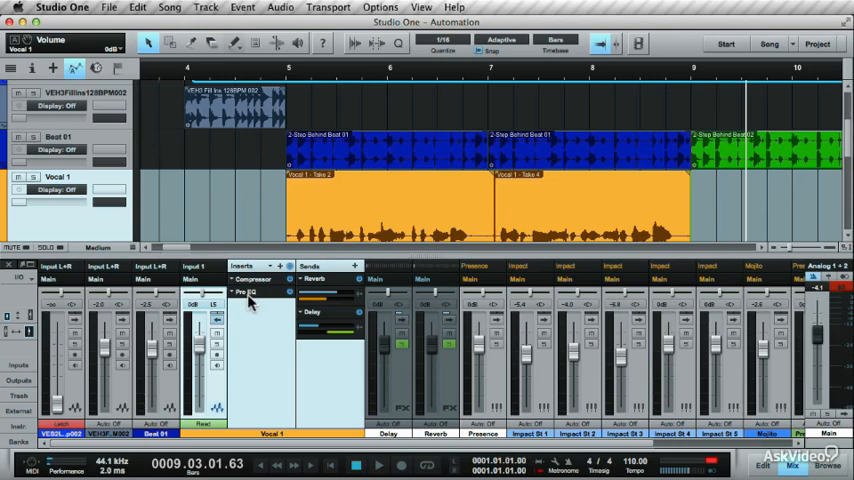
- Raise the LMF Gain in Vocal 1's Pro EQ to about 7.9 dB, then close the plug-in
click(246, 291)
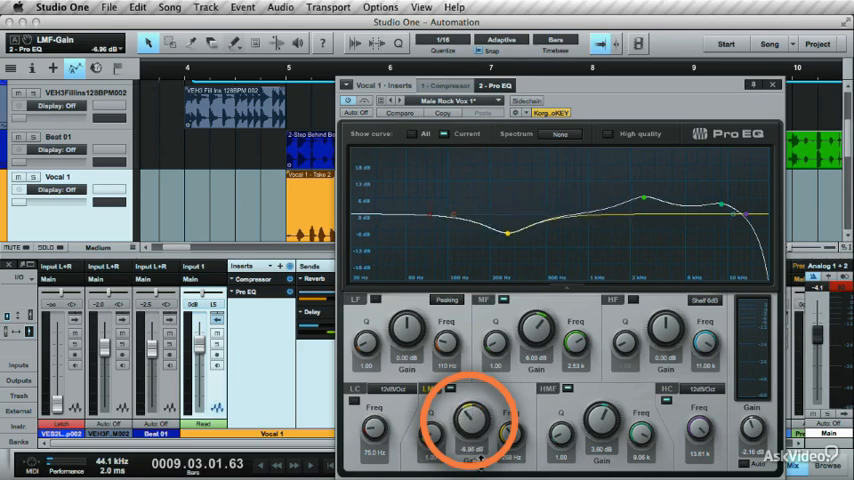
drag(470, 420, 470, 400)
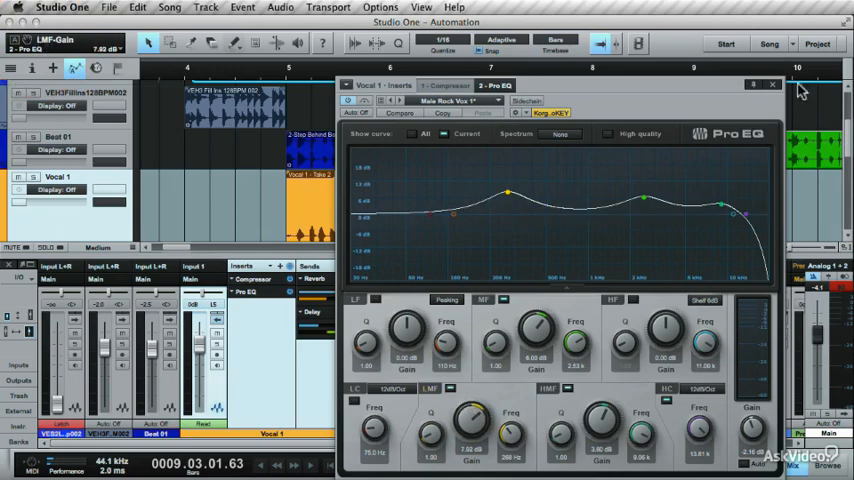
click(773, 84)
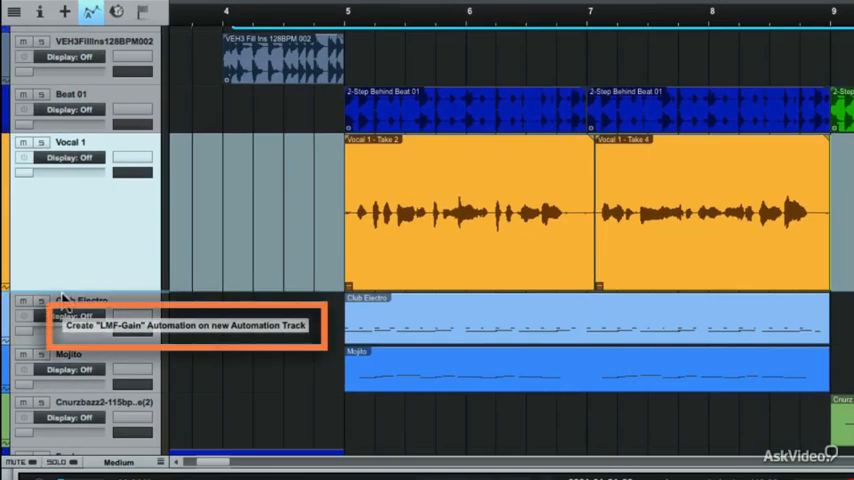
- Add an LMF-Gain automation track for Vocal 1's Pro EQ below the track
click(185, 325)
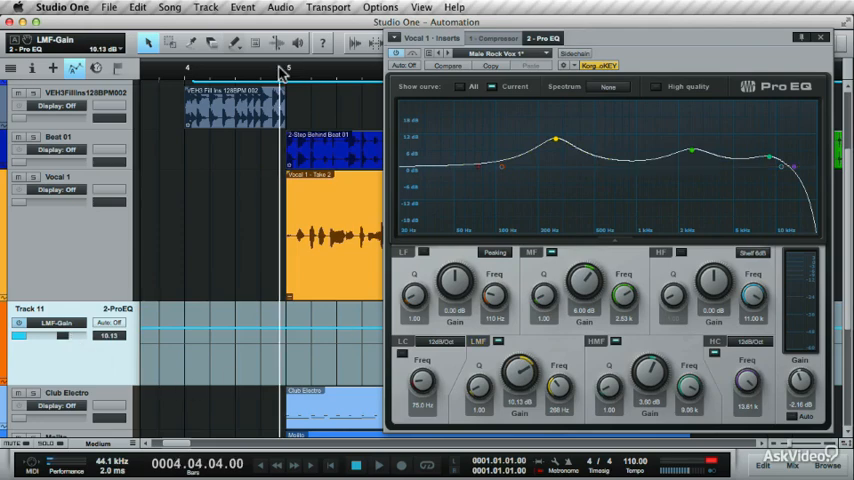
- Choose an automation mode for Track 11's LMF-Gain automation from its mode dropdown
click(108, 322)
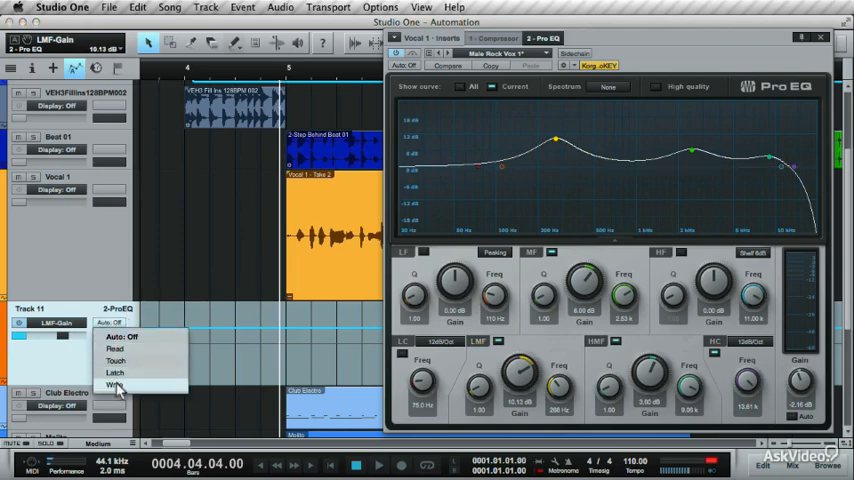
click(113, 385)
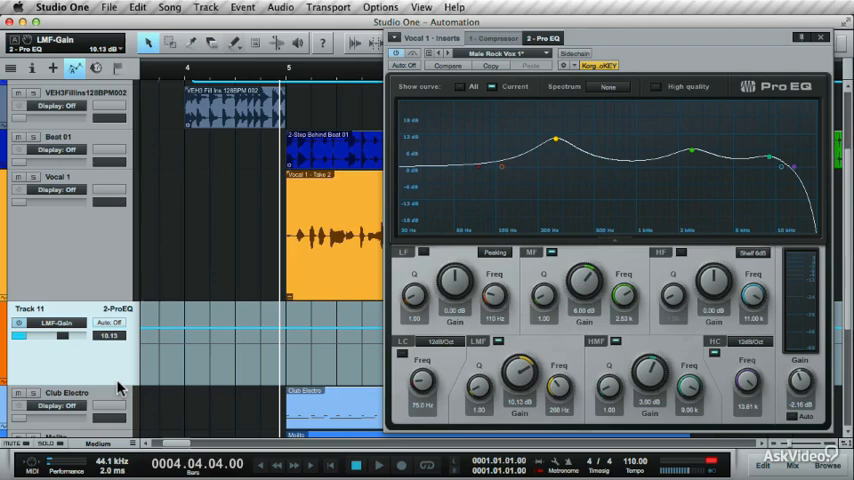